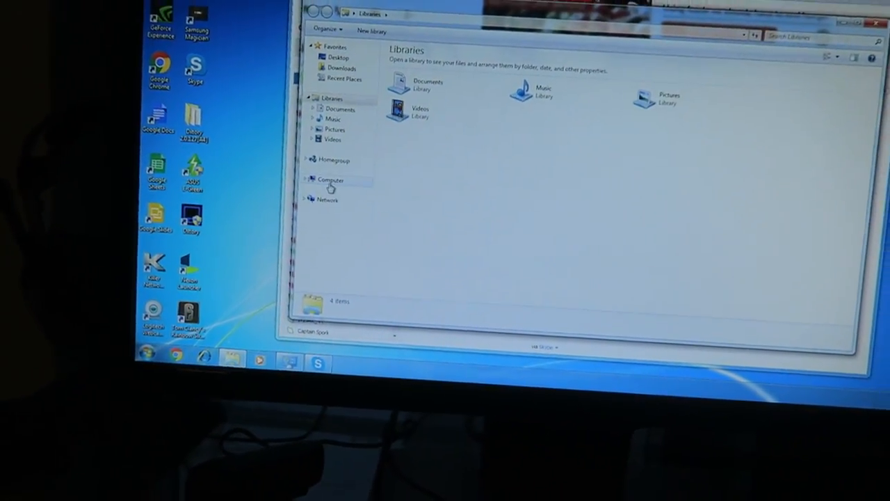
Show the Computer view listing Local Disk (C:) and the DVD RW drive.
{"action": "left_click", "coordinate": [331, 180]}
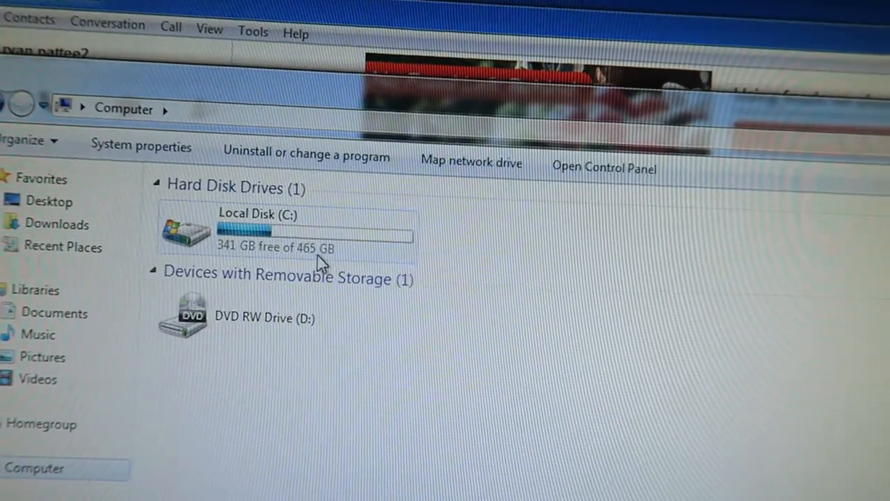
{"action": "left_click", "coordinate": [257, 230]}
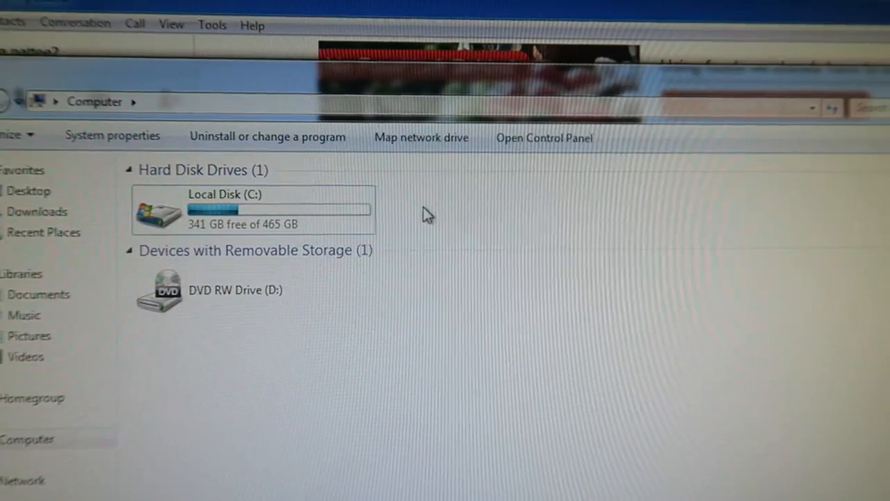
Bring up the Computer view's context menu and dismiss it without choosing anything.
{"action": "right_click", "coordinate": [429, 214]}
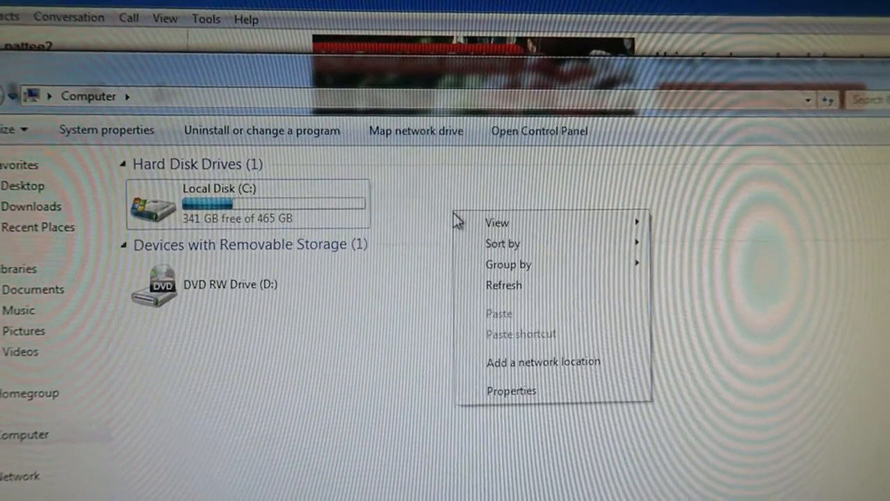
{"action": "left_click", "coordinate": [510, 389]}
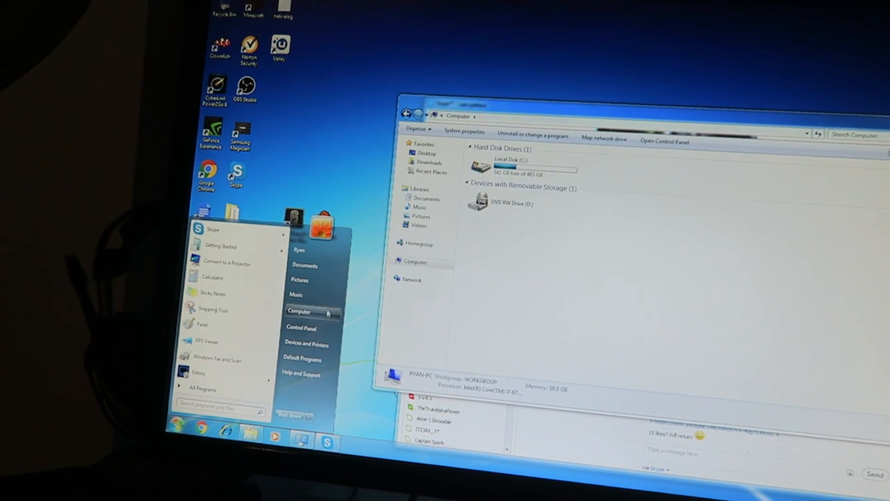
Find Device Manager via Start search 'de' and launch it.
{"action": "left_click", "coordinate": [368, 297]}
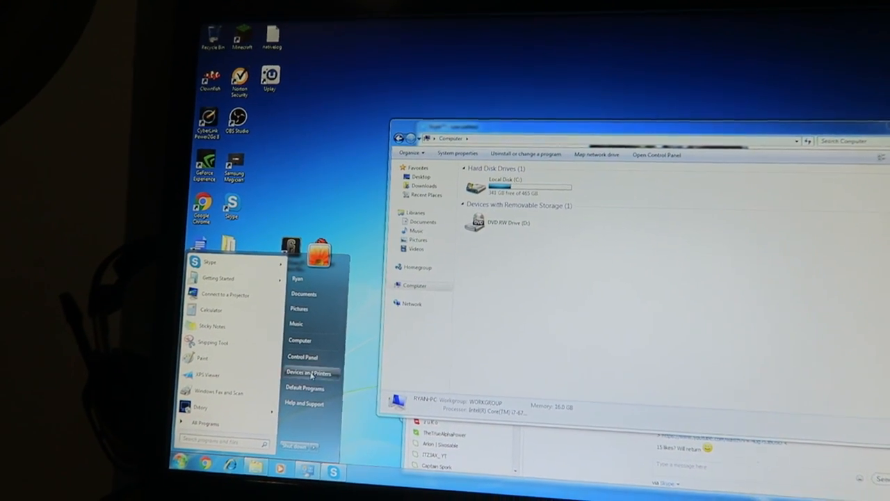
{"action": "type", "text": "device"}
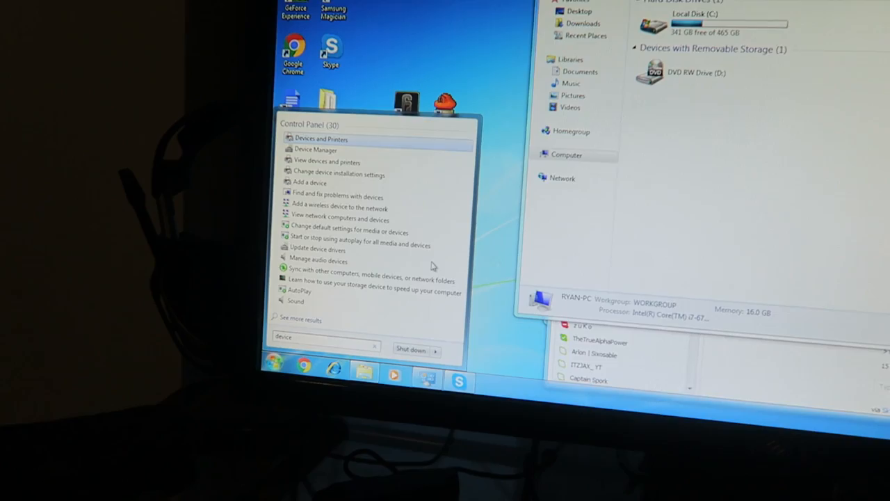
{"action": "left_click", "coordinate": [317, 149]}
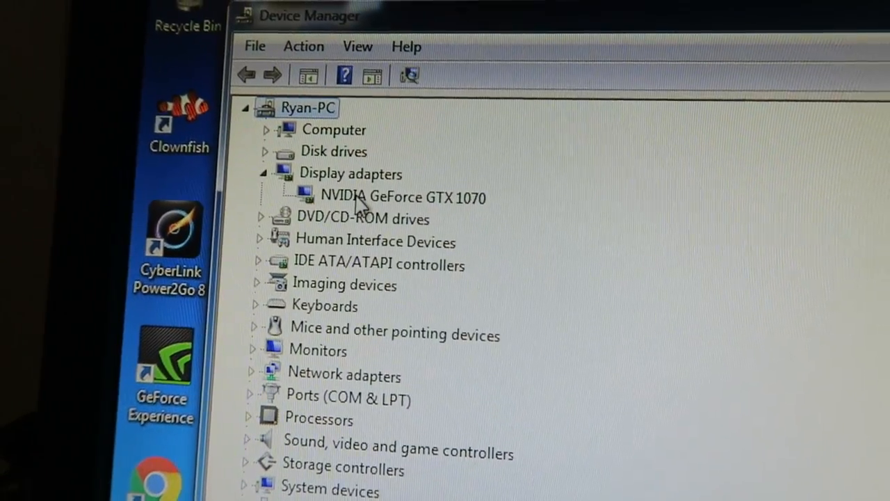
Start Update Driver Software for the NVIDIA GeForce GTX 1070.
{"action": "right_click", "coordinate": [404, 197]}
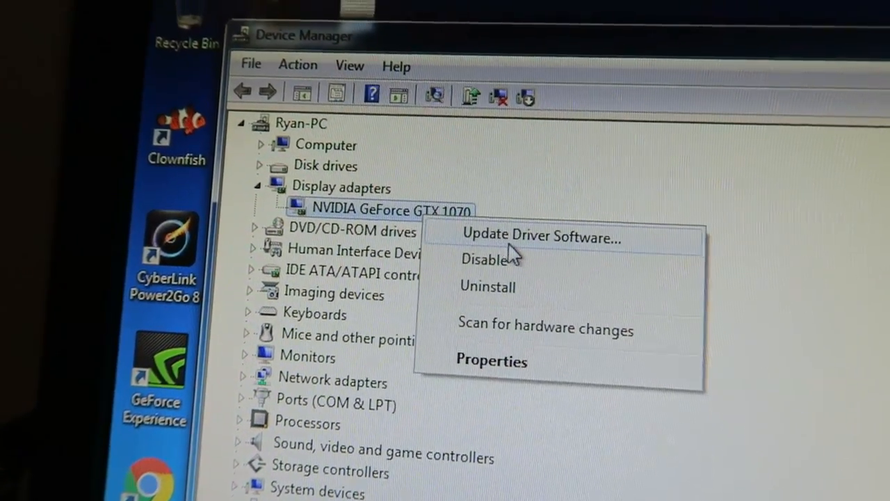
{"action": "left_click", "coordinate": [541, 237]}
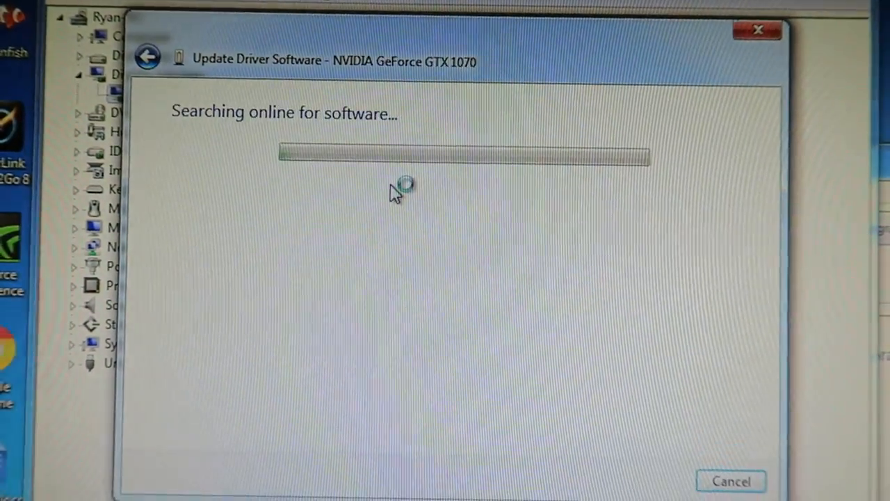